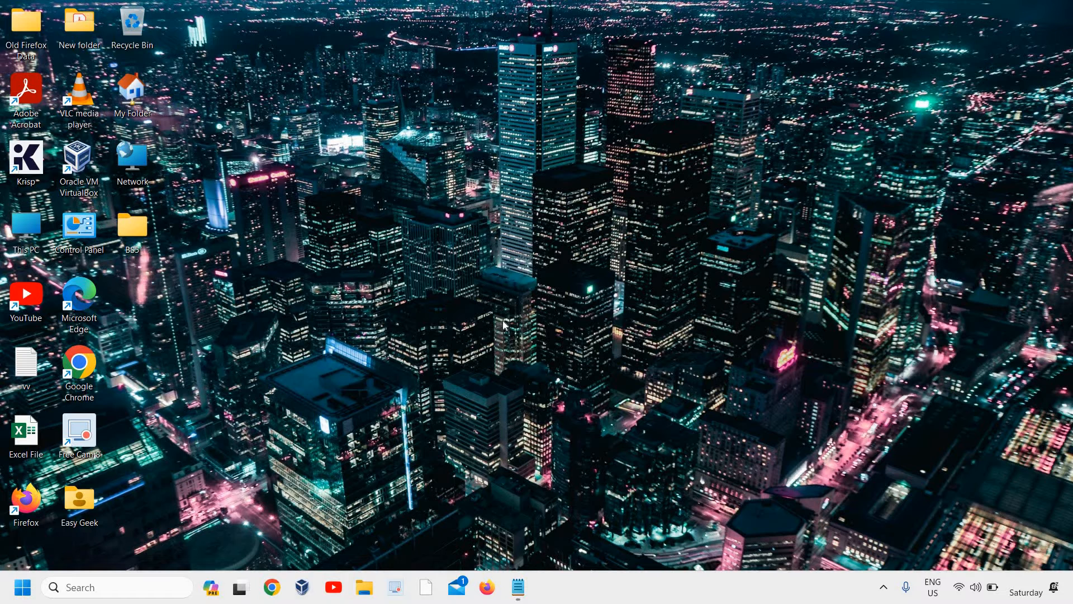
pyautogui.moveTo(499, 328)
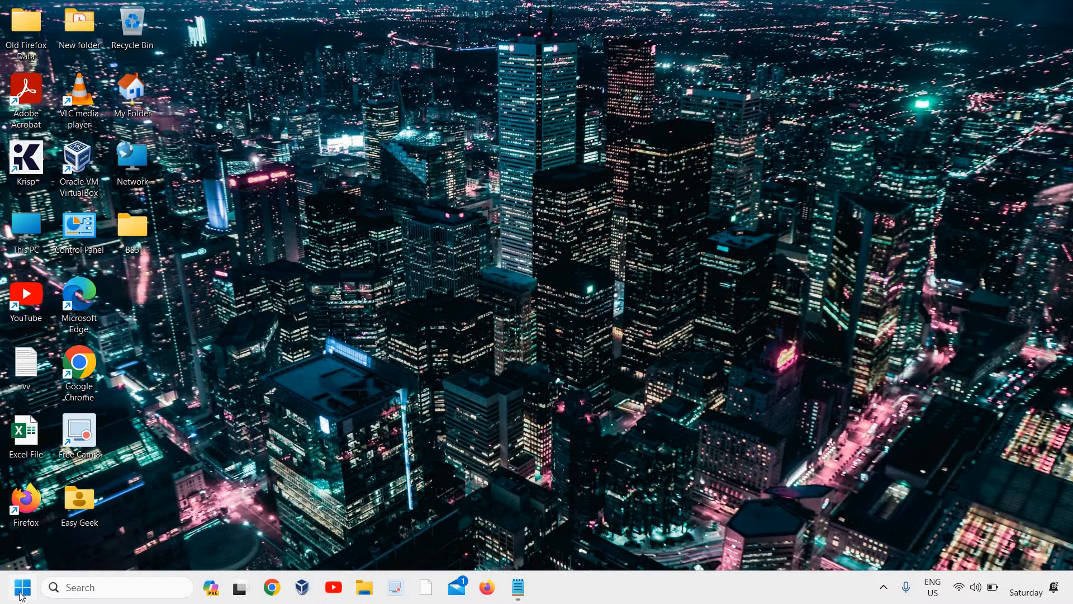
# Step: Bring up the Start button's quick link menu to reach Settings
pyautogui.rightClick(12, 587)
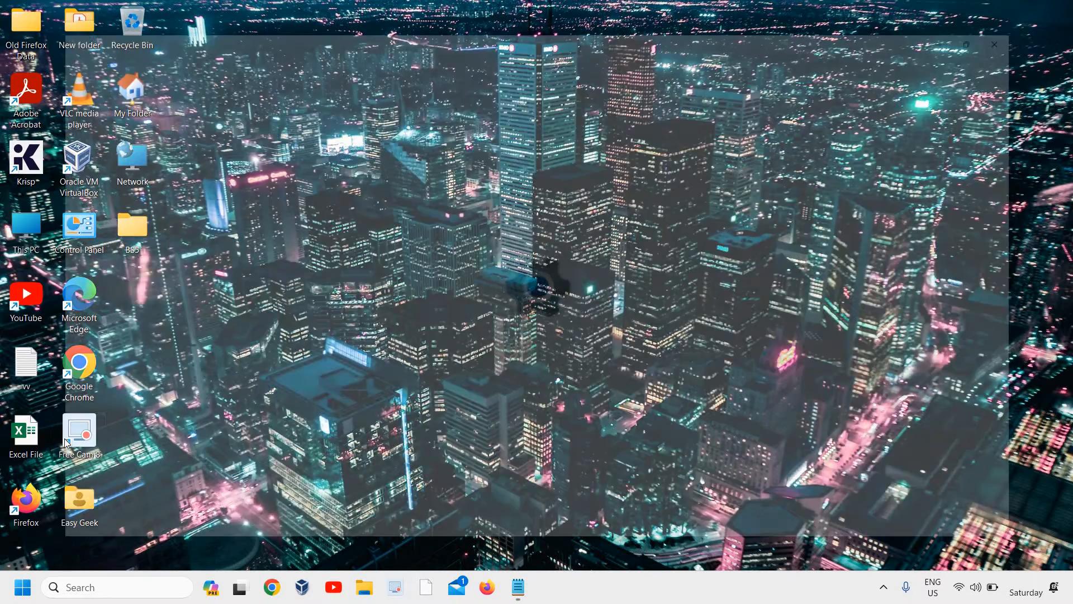
pyautogui.click(548, 587)
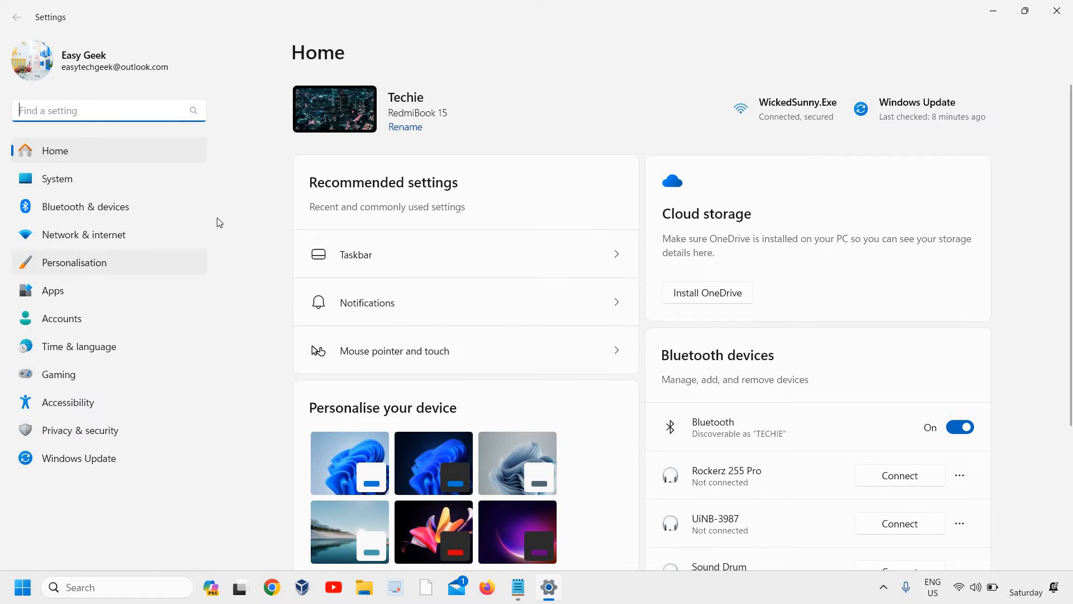
pyautogui.moveTo(54, 255)
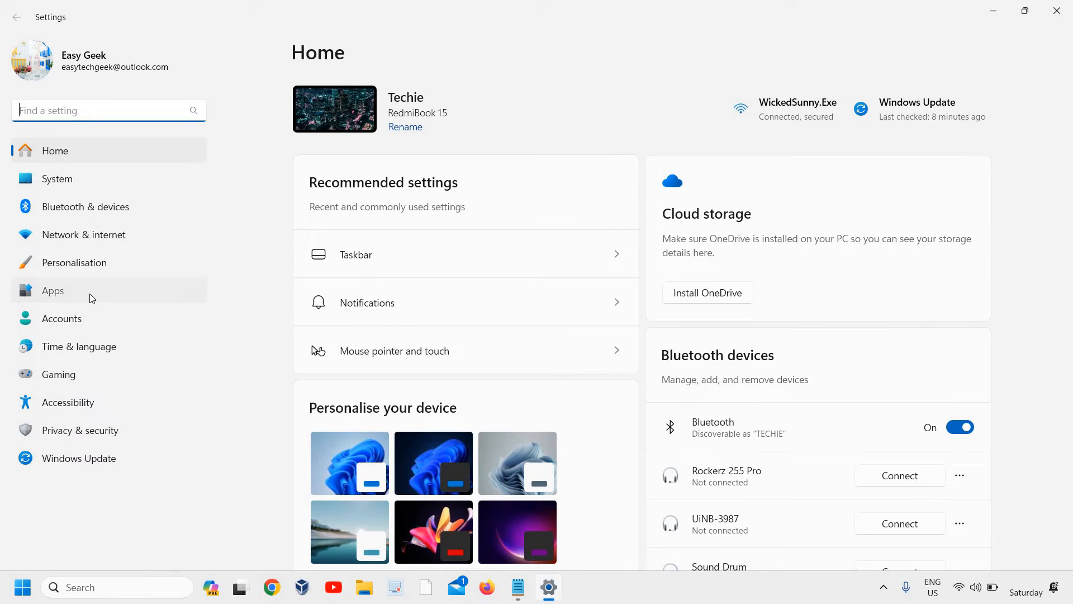
# Step: Navigate Apps > Installed apps and reach the Camera app's Advanced options page
pyautogui.click(53, 290)
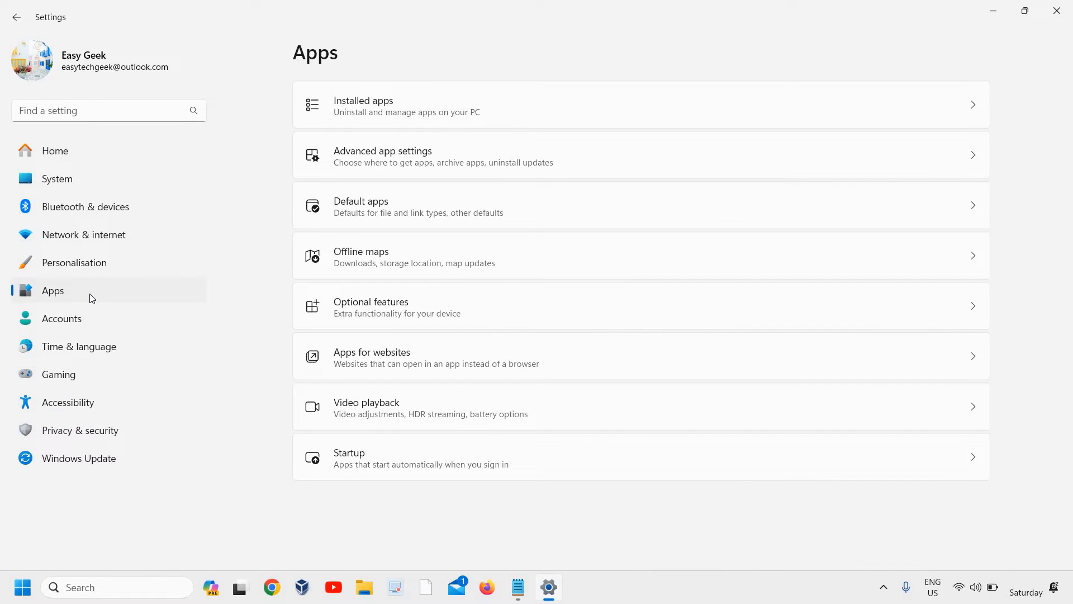
pyautogui.moveTo(335, 91)
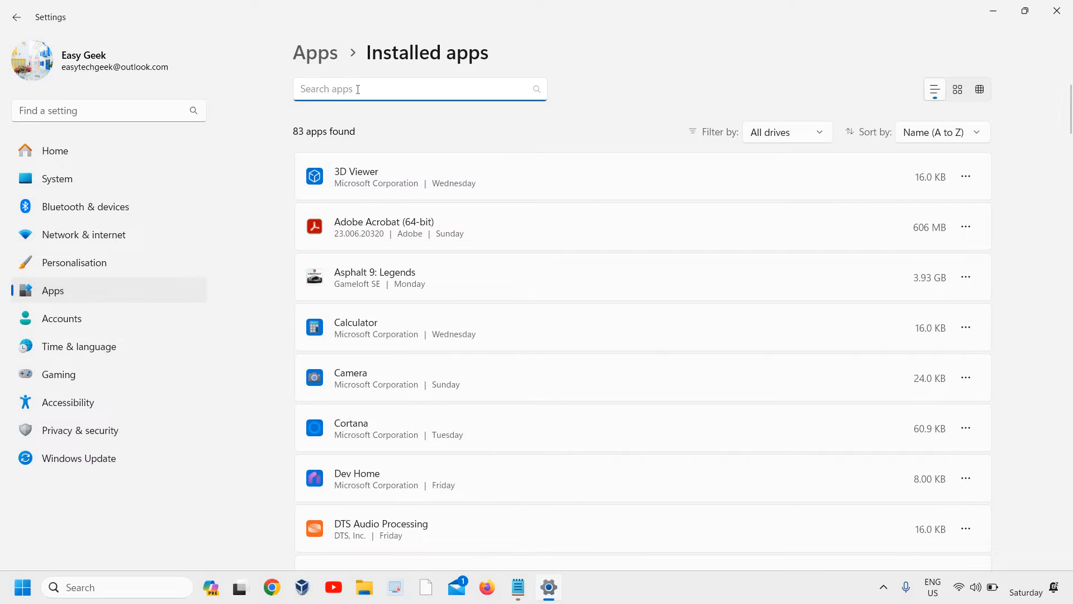
pyautogui.moveTo(374, 389)
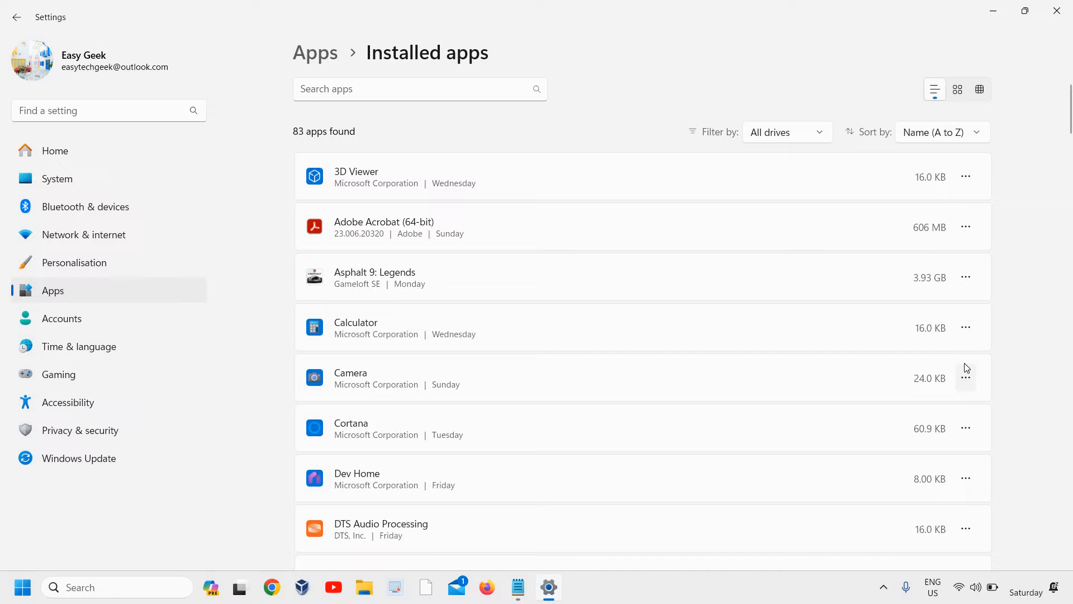
pyautogui.moveTo(833, 388)
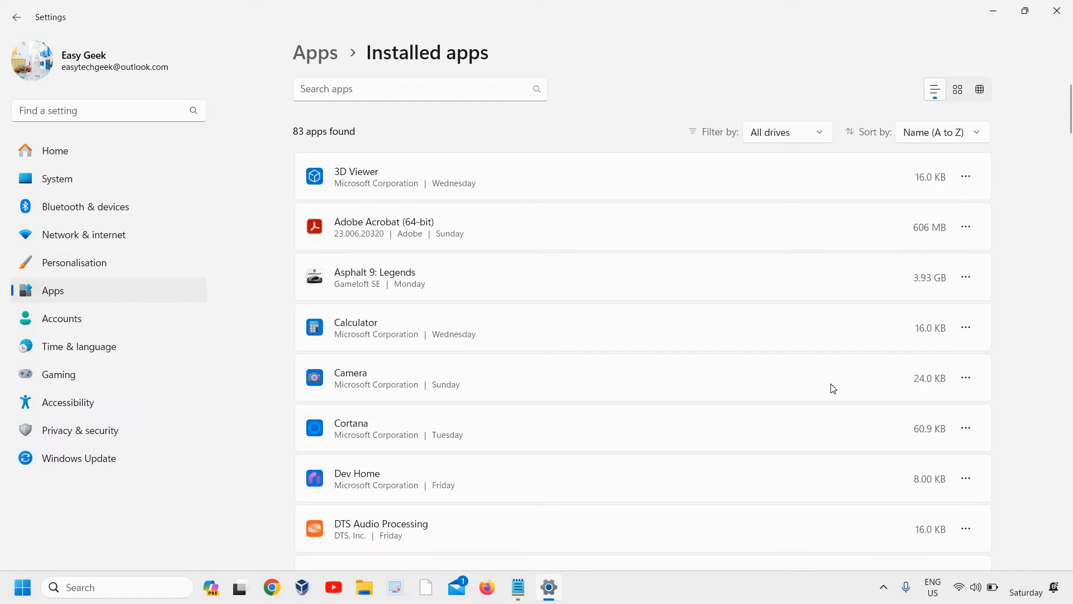
pyautogui.click(966, 377)
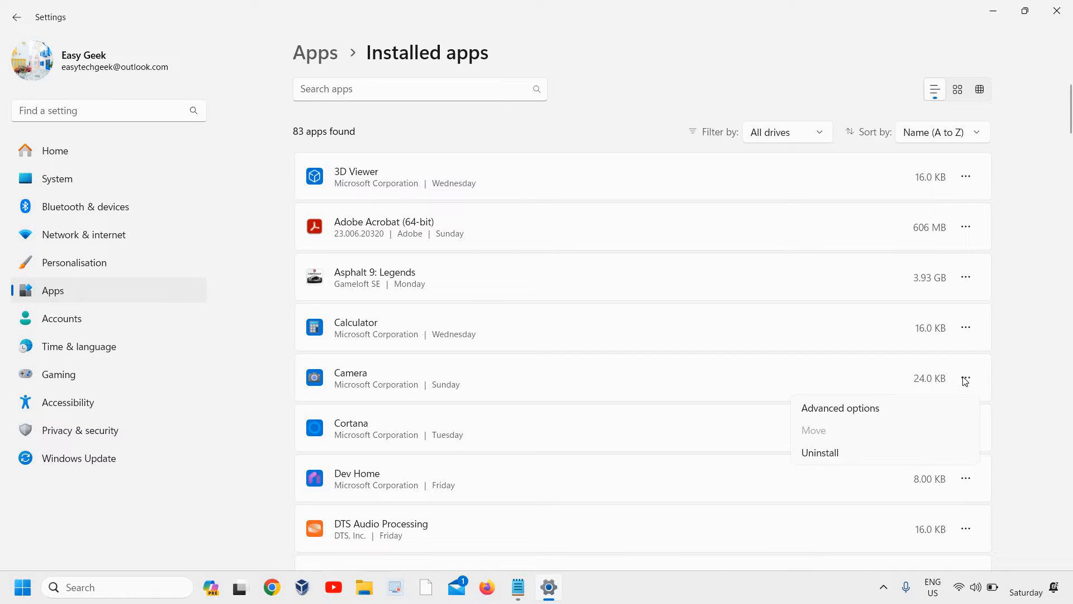
pyautogui.click(840, 408)
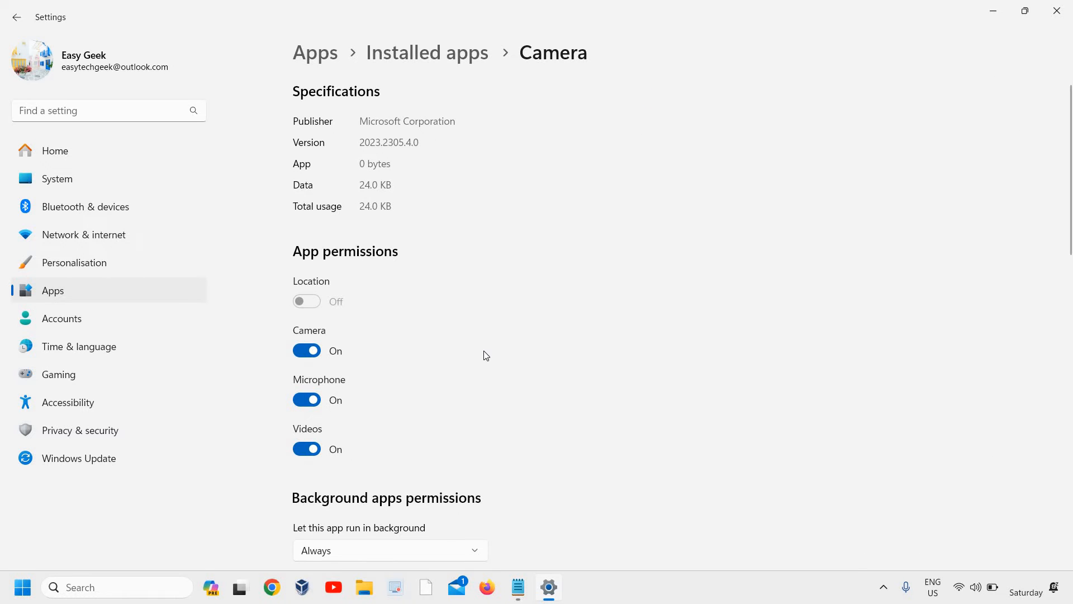
# Step: Toggle the Camera app's camera permission off, then back on, and close Settings
pyautogui.scroll(-3)
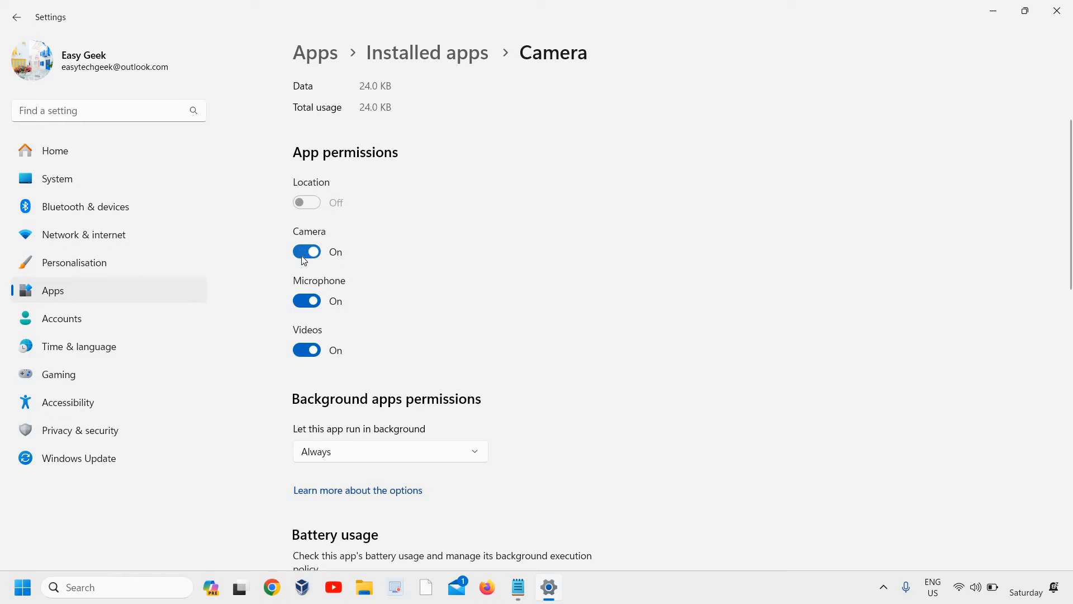
pyautogui.click(306, 251)
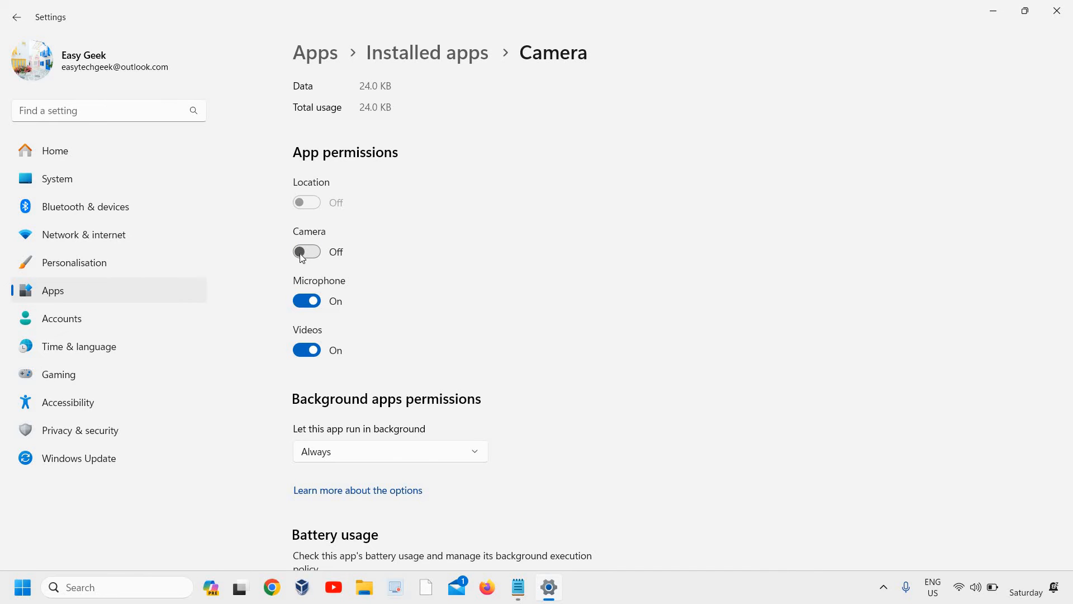
pyautogui.moveTo(305, 262)
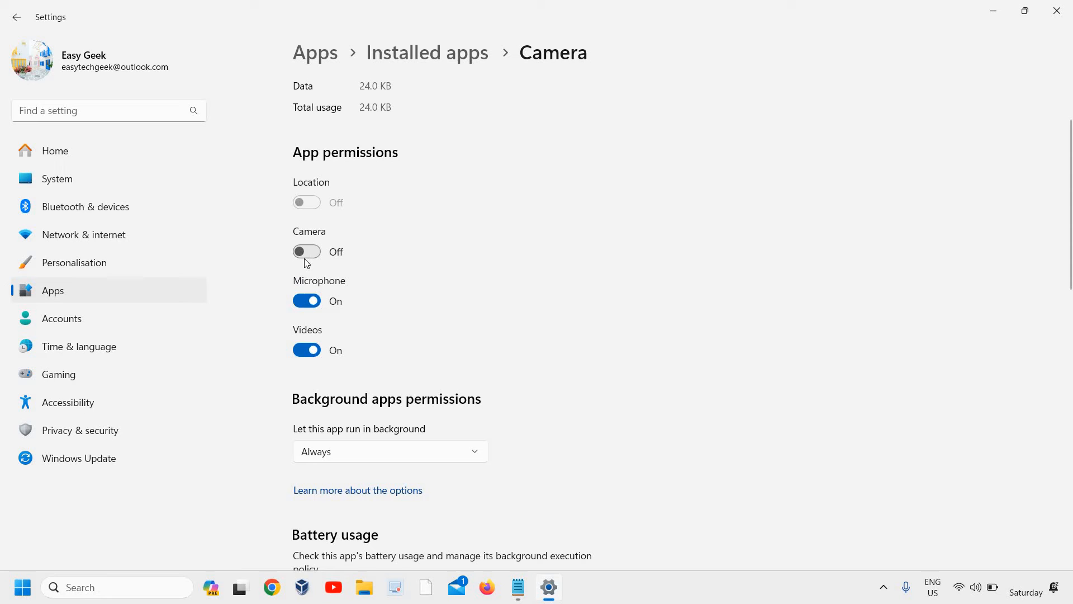
pyautogui.click(307, 251)
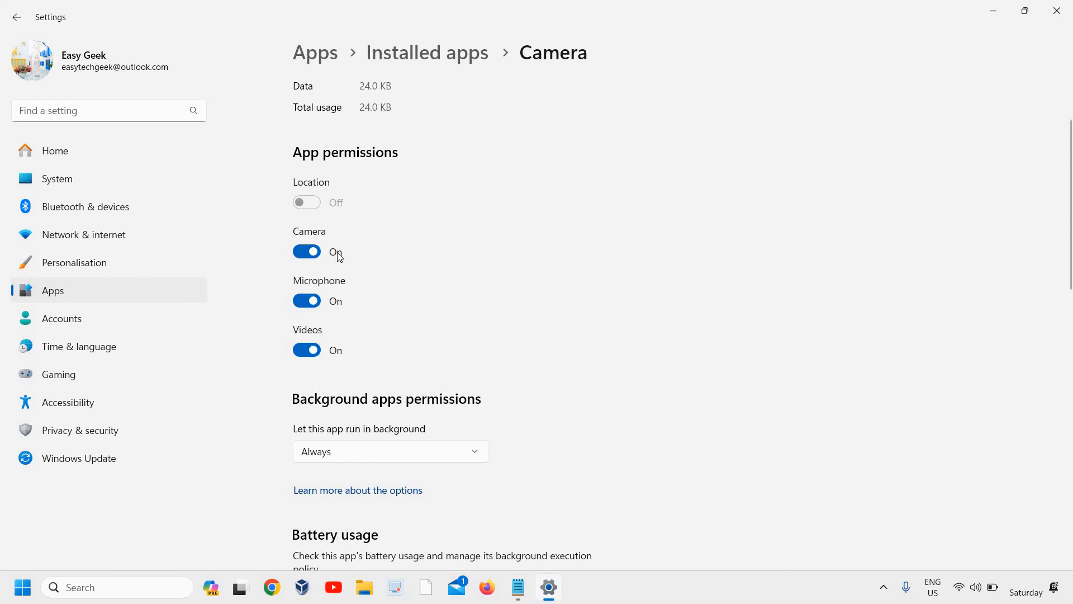
pyautogui.moveTo(374, 228)
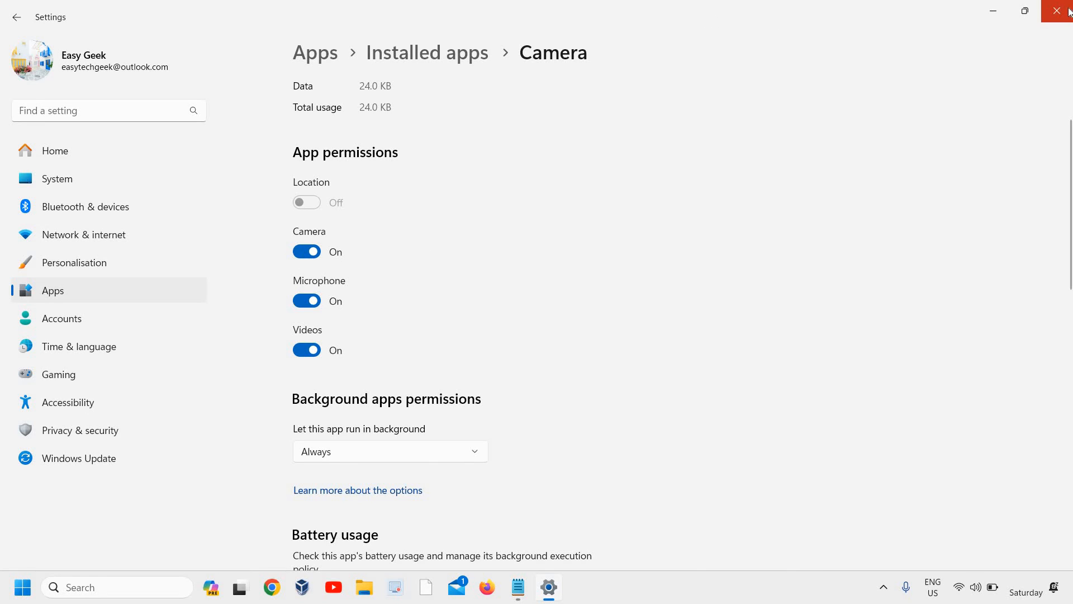
pyautogui.click(1061, 12)
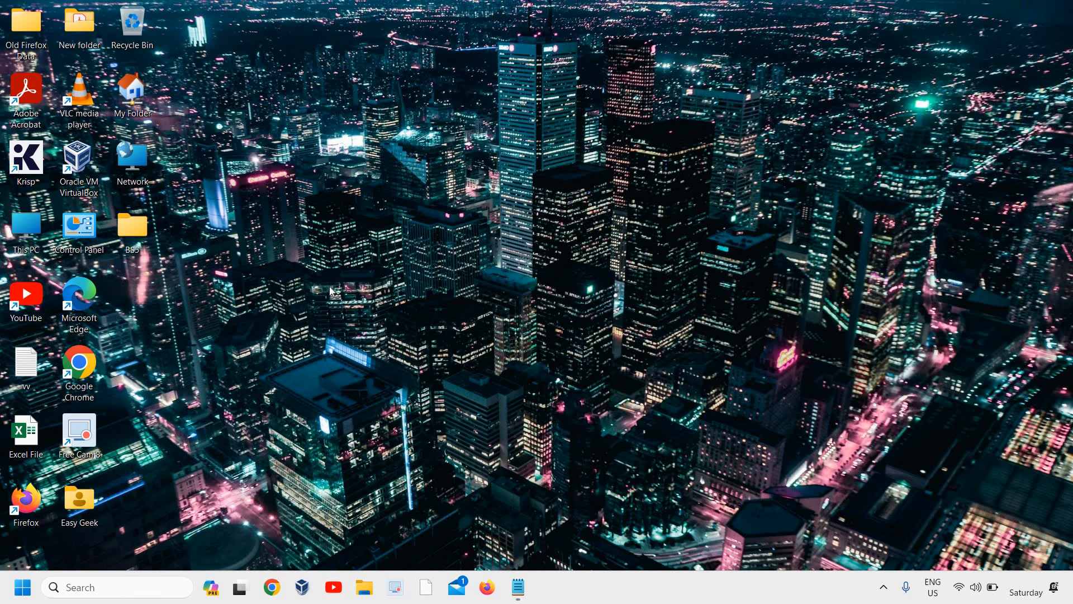